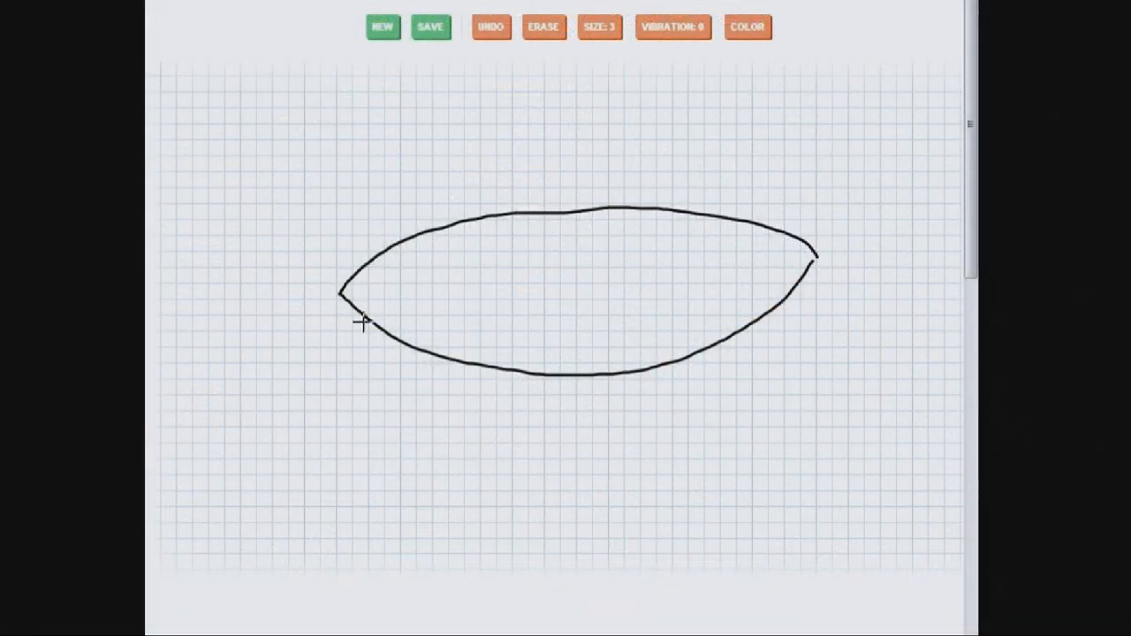
Draw the cylinder's sides and bottom edge, then sketch a gear shape on its side
left_click_drag(340, 297, 838, 403)
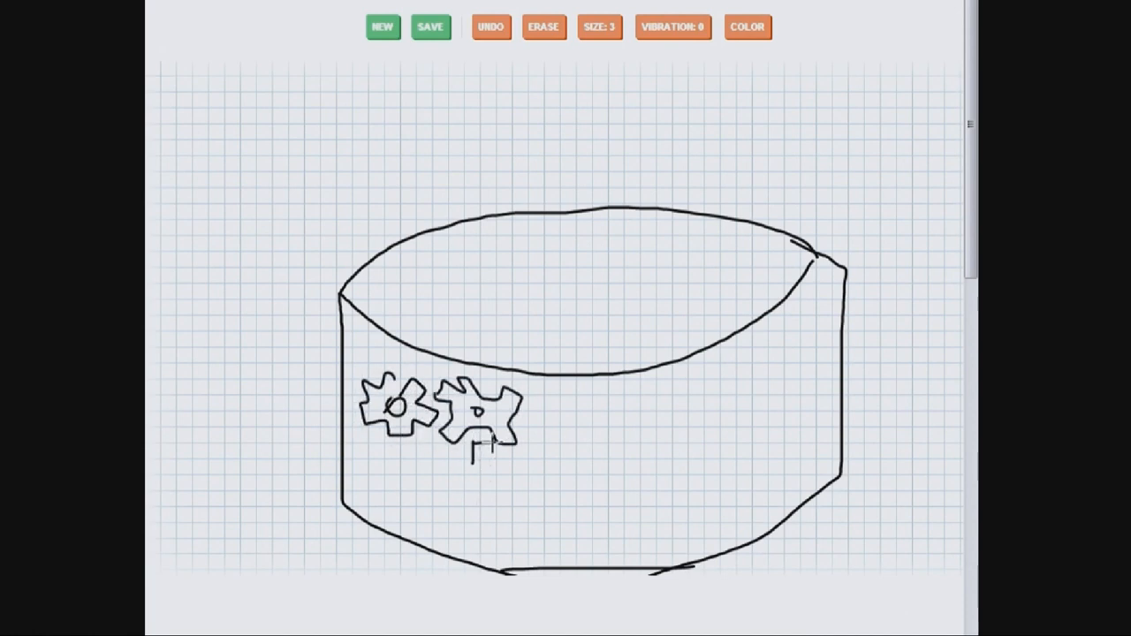
left_click_drag(480, 441, 491, 486)
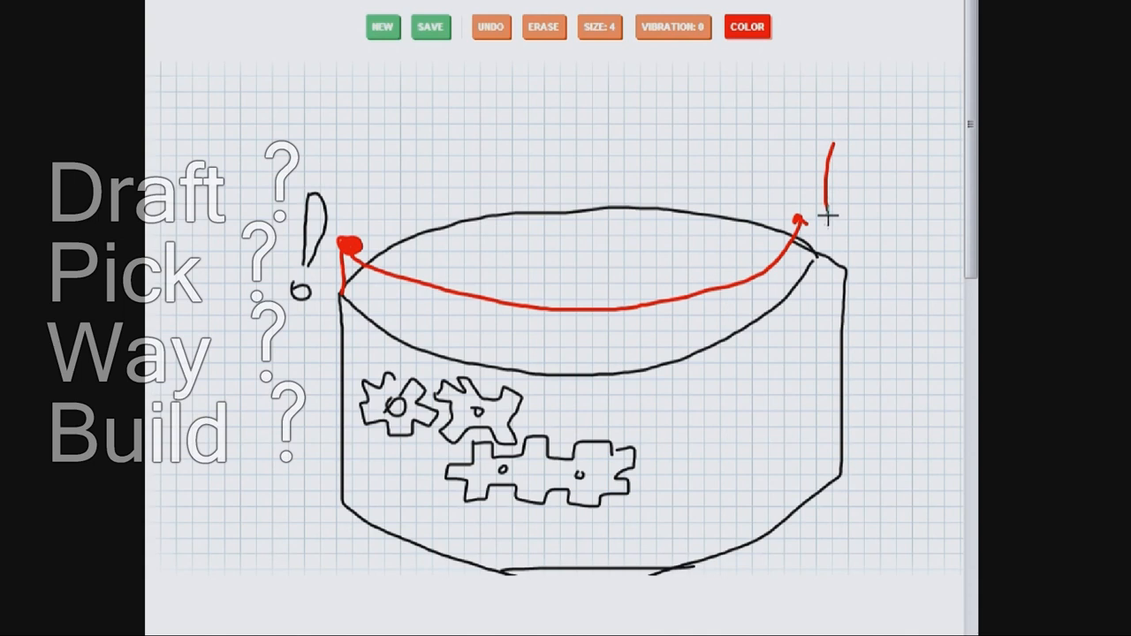
Switch the colour to blue and draw a blue arrow looping over the cylinder top
left_click(746, 27)
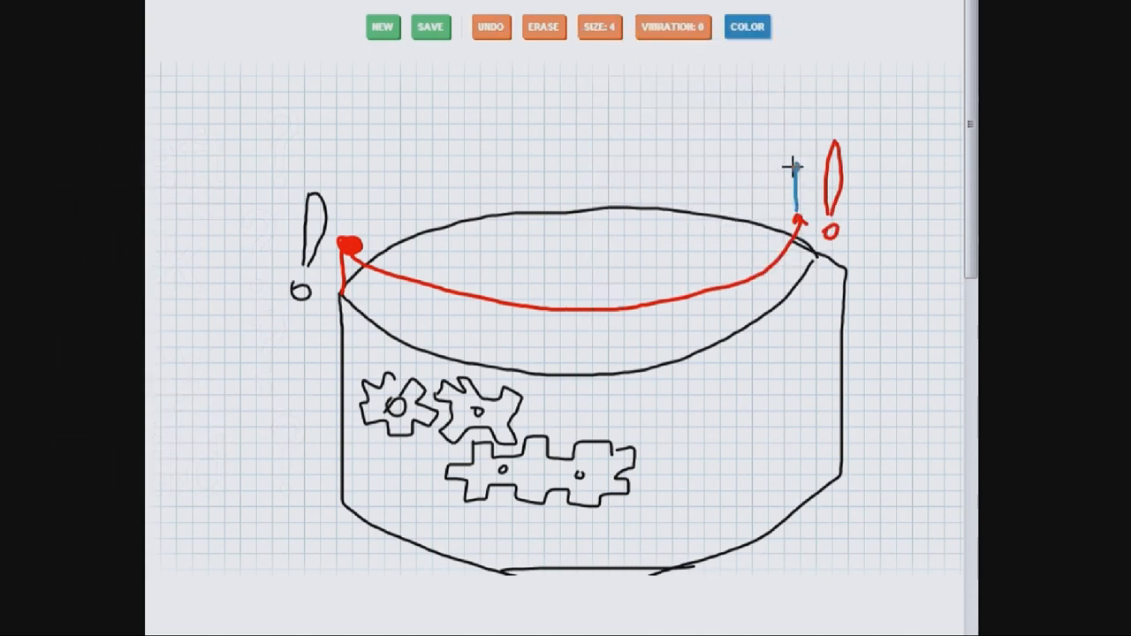
left_click_drag(792, 168, 339, 175)
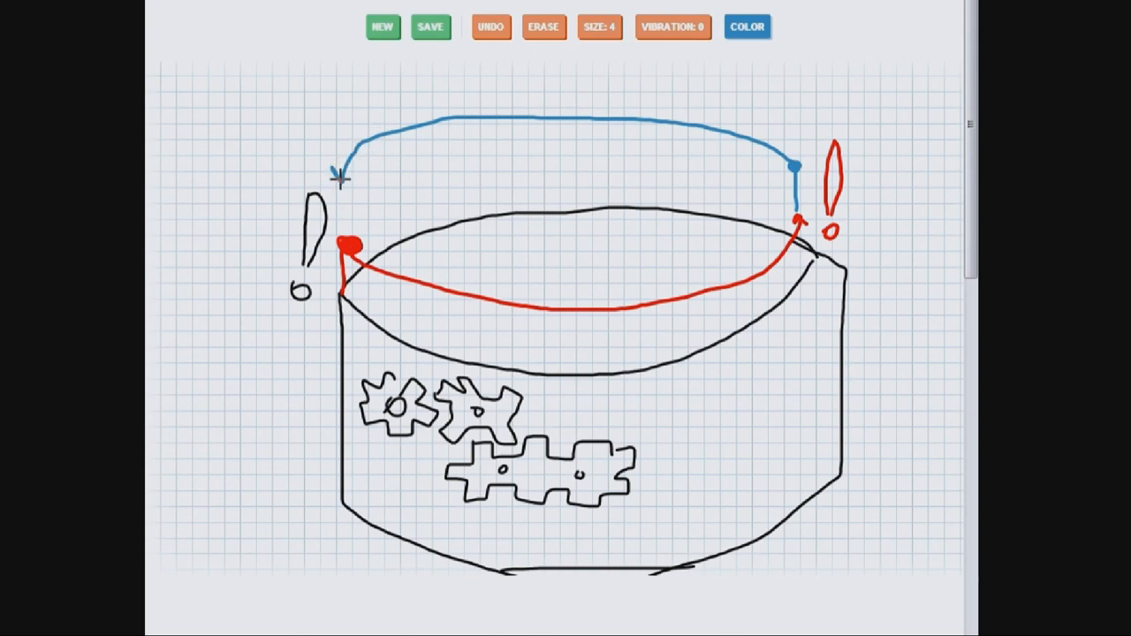
Switch the colour to green and draw a green arrow looping across the top
left_click(672, 27)
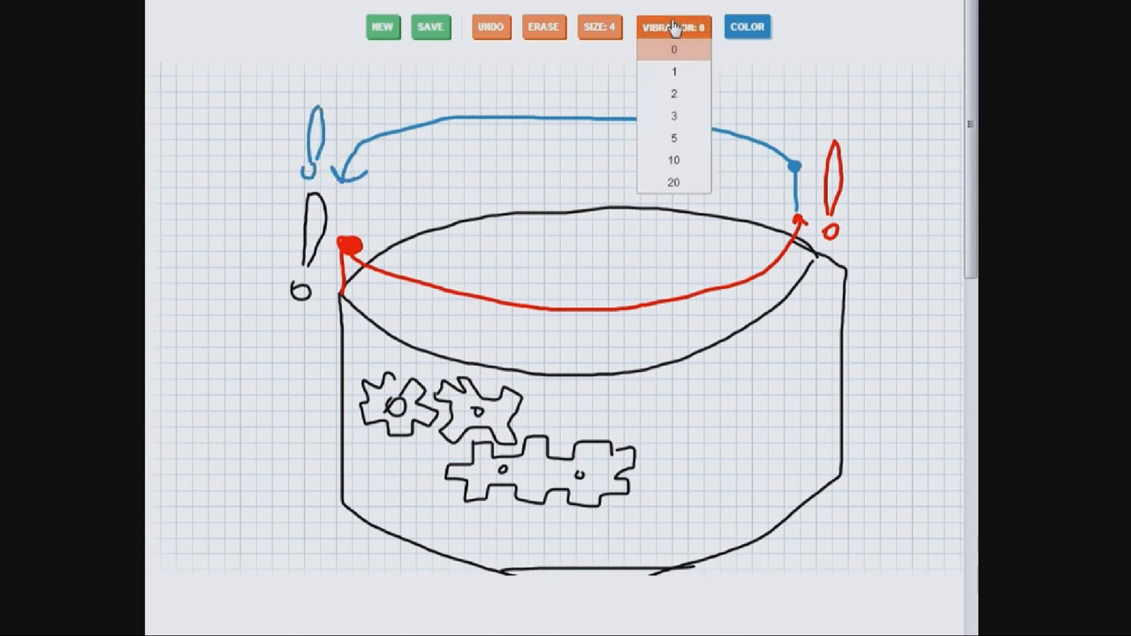
left_click(673, 49)
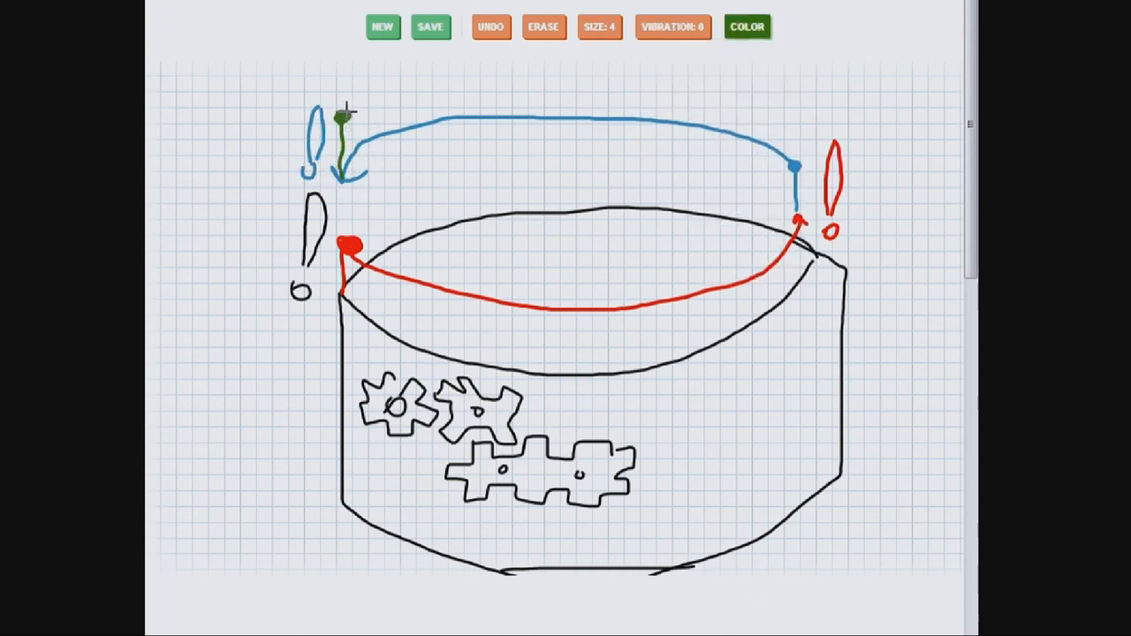
left_click_drag(344, 120, 792, 115)
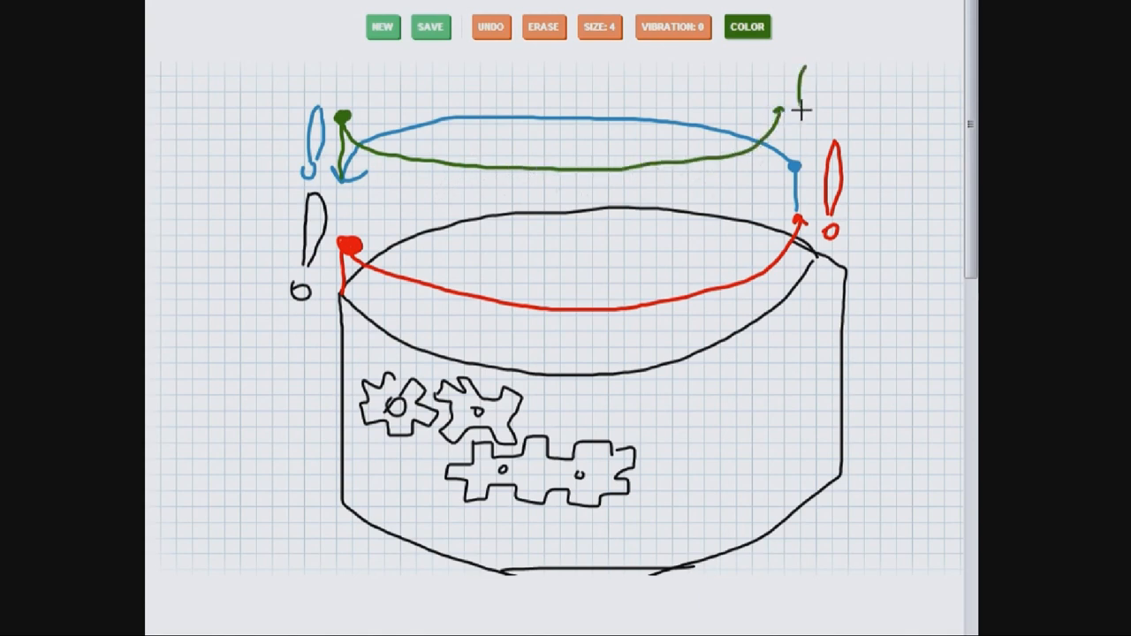
left_click(599, 26)
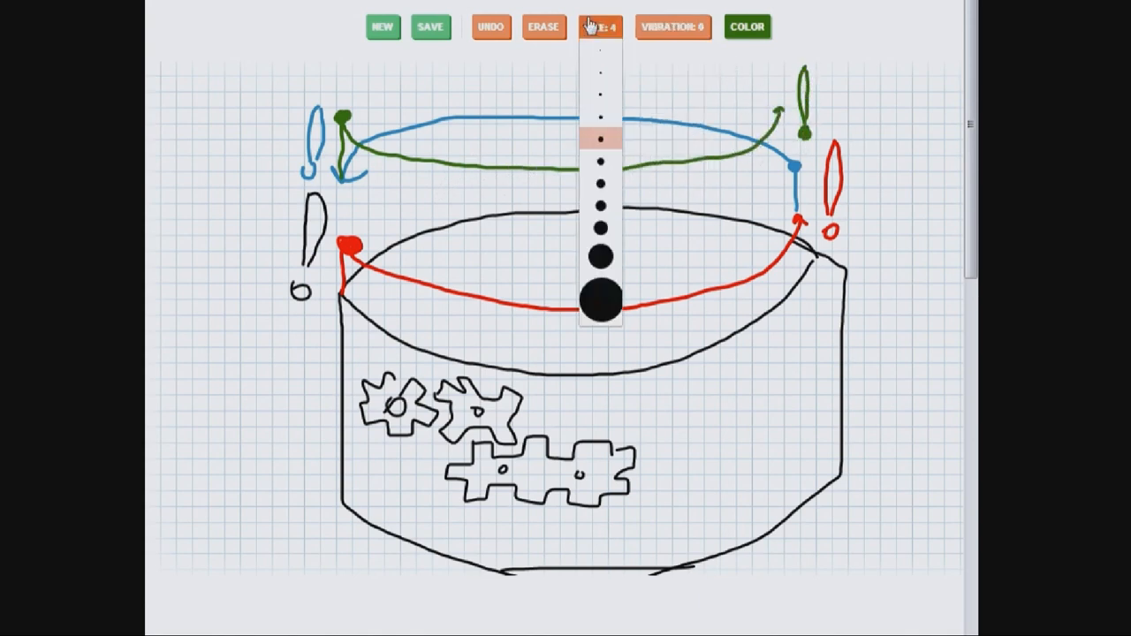